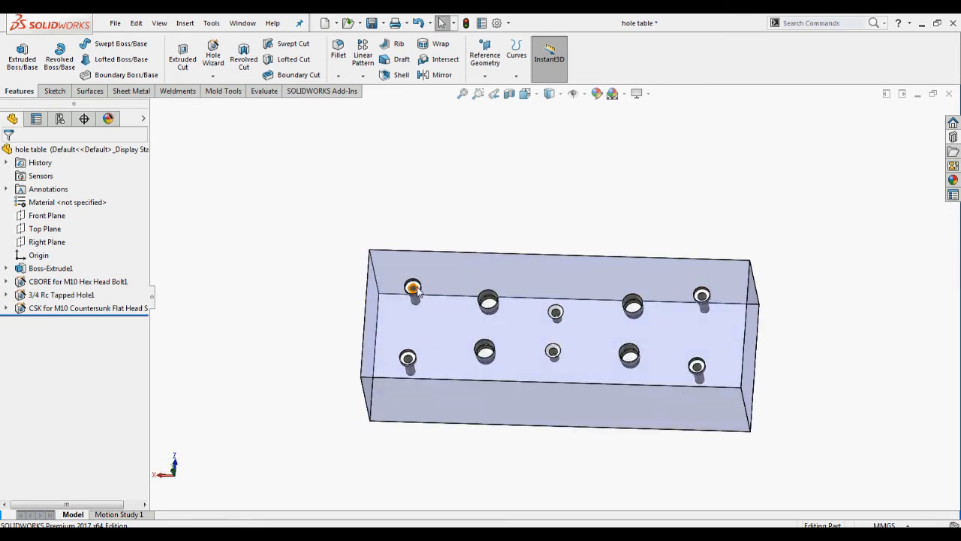
{"action": "mouse_move", "coordinate": [558, 394]}
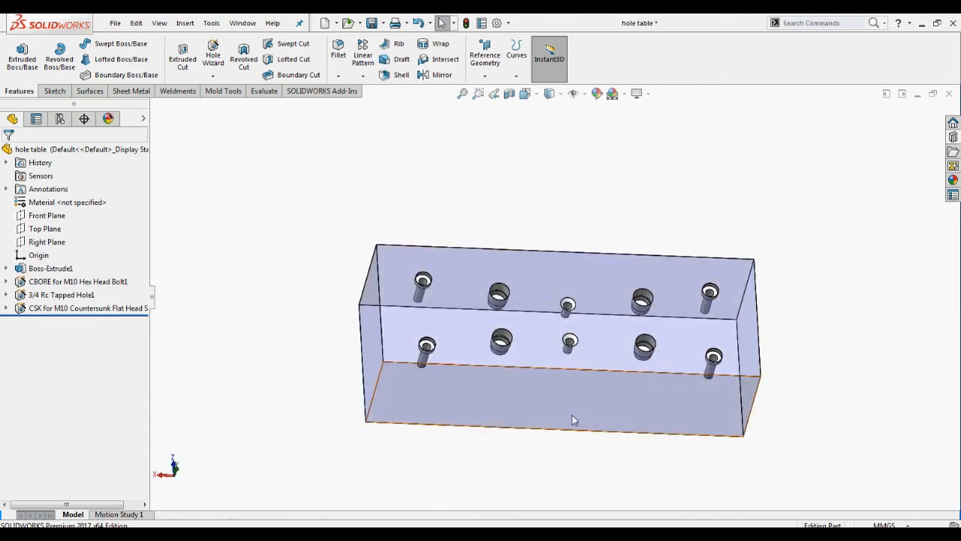
- Start a new drawing from the holed block part
{"action": "left_click", "coordinate": [114, 22]}
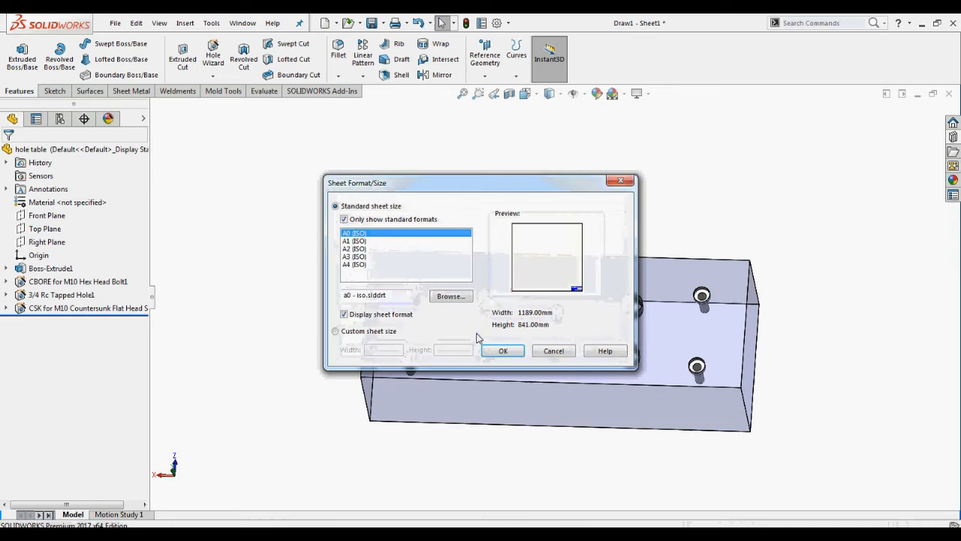
- Accept the default sheet size and place a top view of the block on the sheet
{"action": "left_click", "coordinate": [501, 352]}
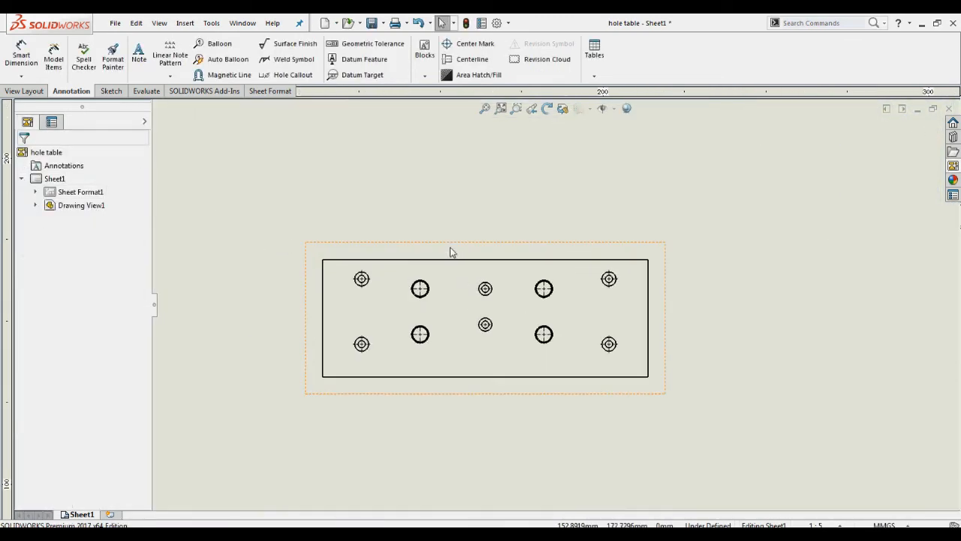
{"action": "left_click", "coordinate": [603, 75]}
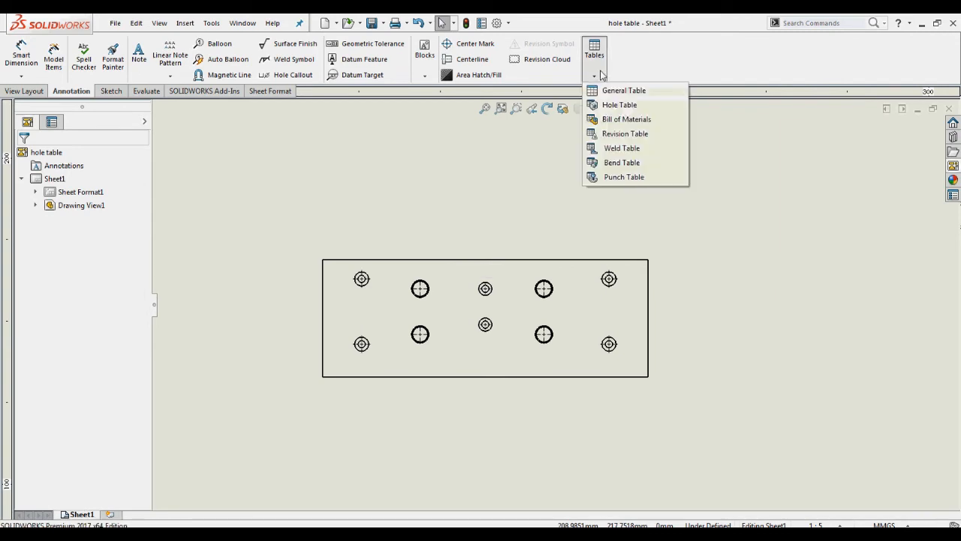
- Insert a hole table with the lower-left corner as origin, tagging holes A1–D2 with X and Y locations
{"action": "left_click", "coordinate": [618, 105]}
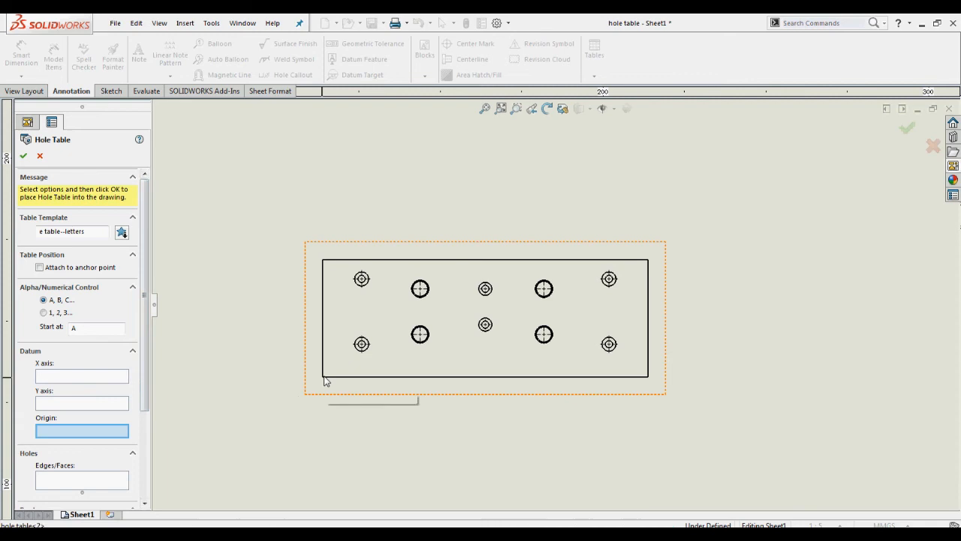
{"action": "left_click", "coordinate": [323, 376]}
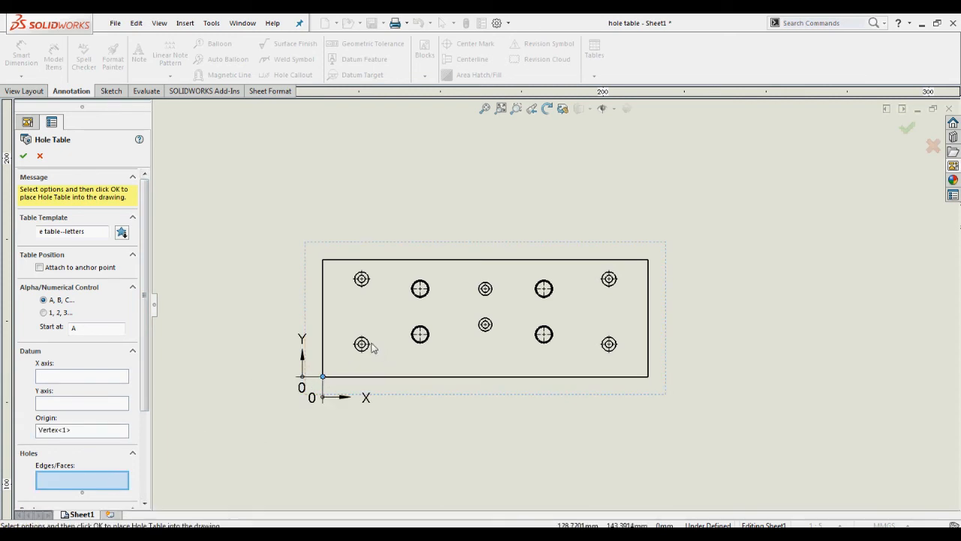
{"action": "left_click", "coordinate": [361, 277]}
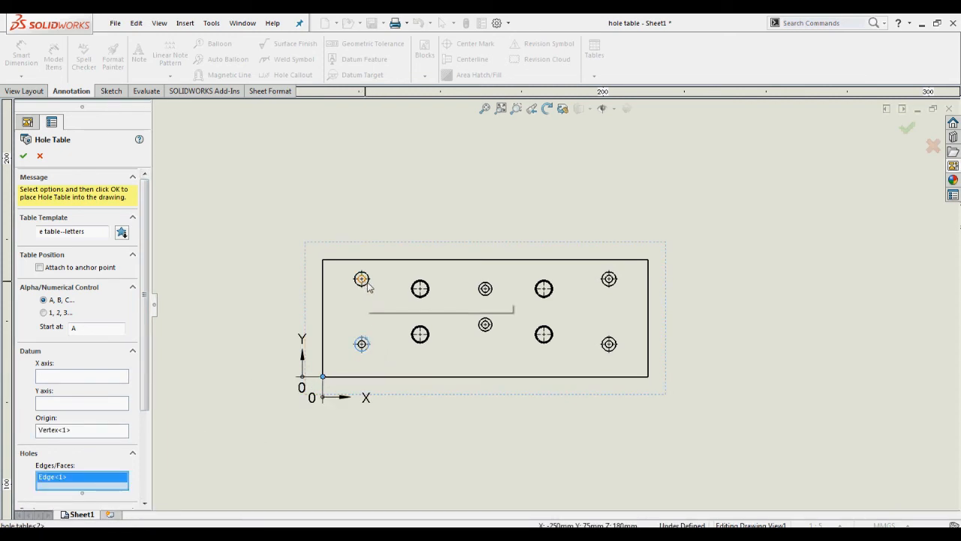
{"action": "left_click", "coordinate": [483, 288]}
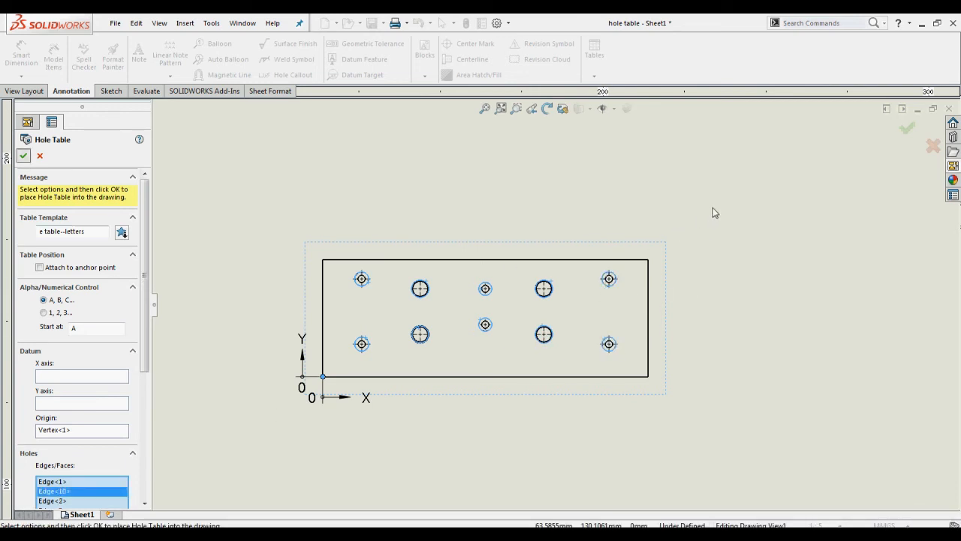
{"action": "left_click", "coordinate": [24, 154]}
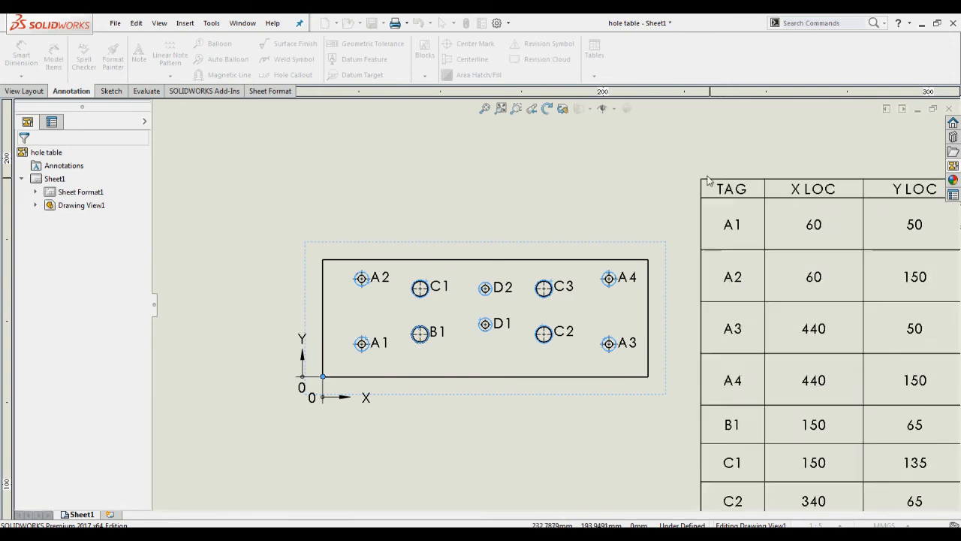